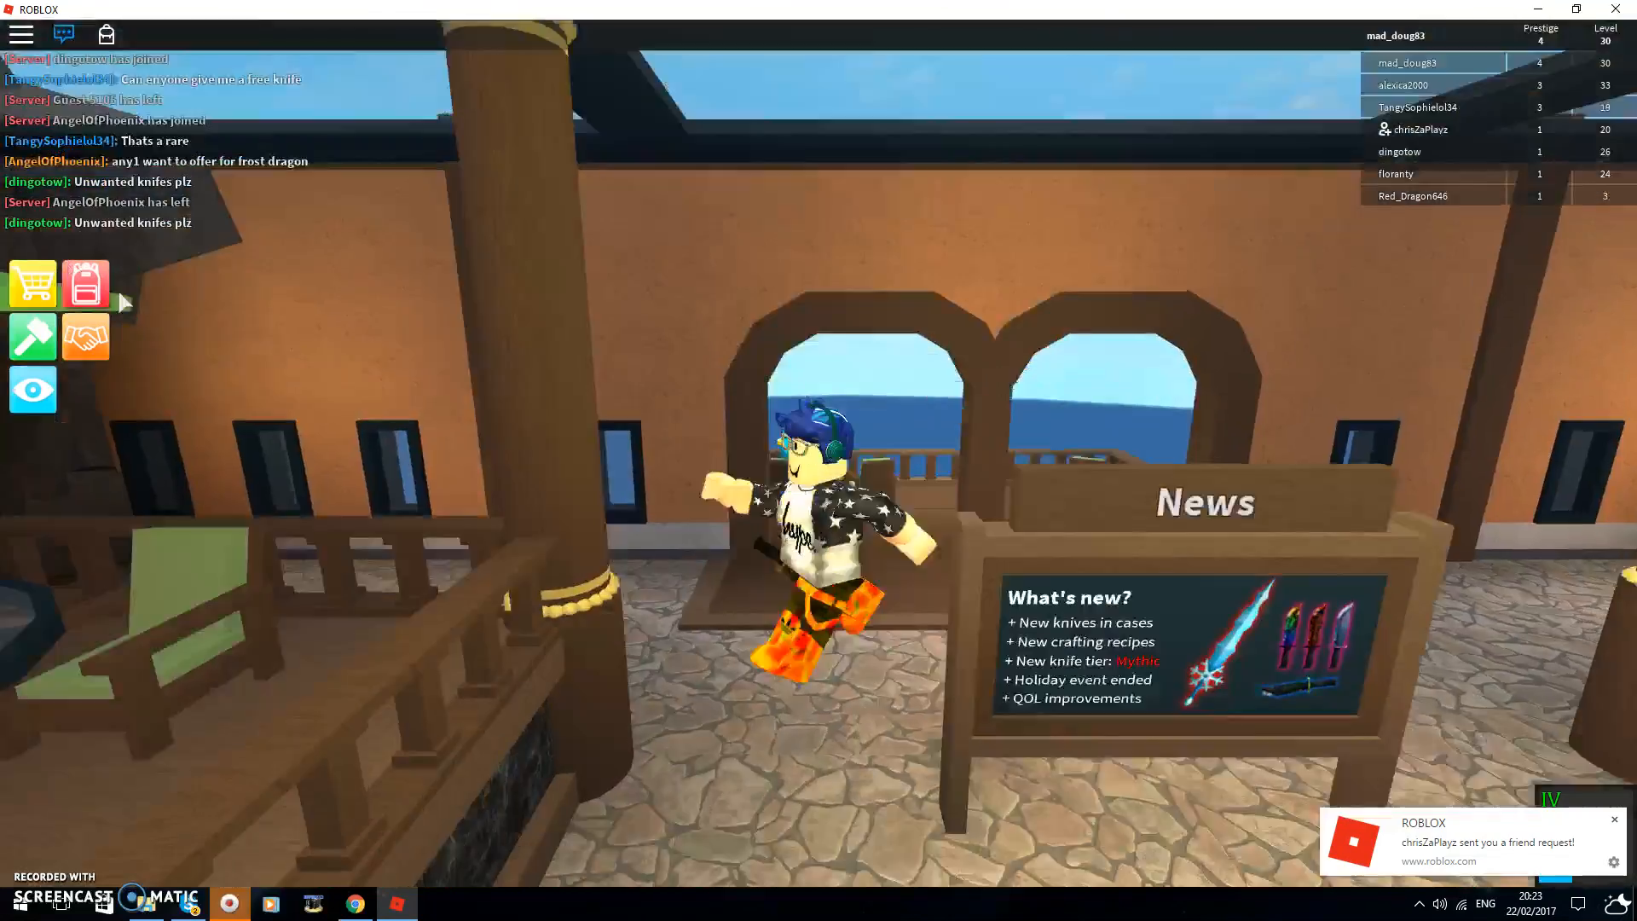
pyautogui.click(85, 336)
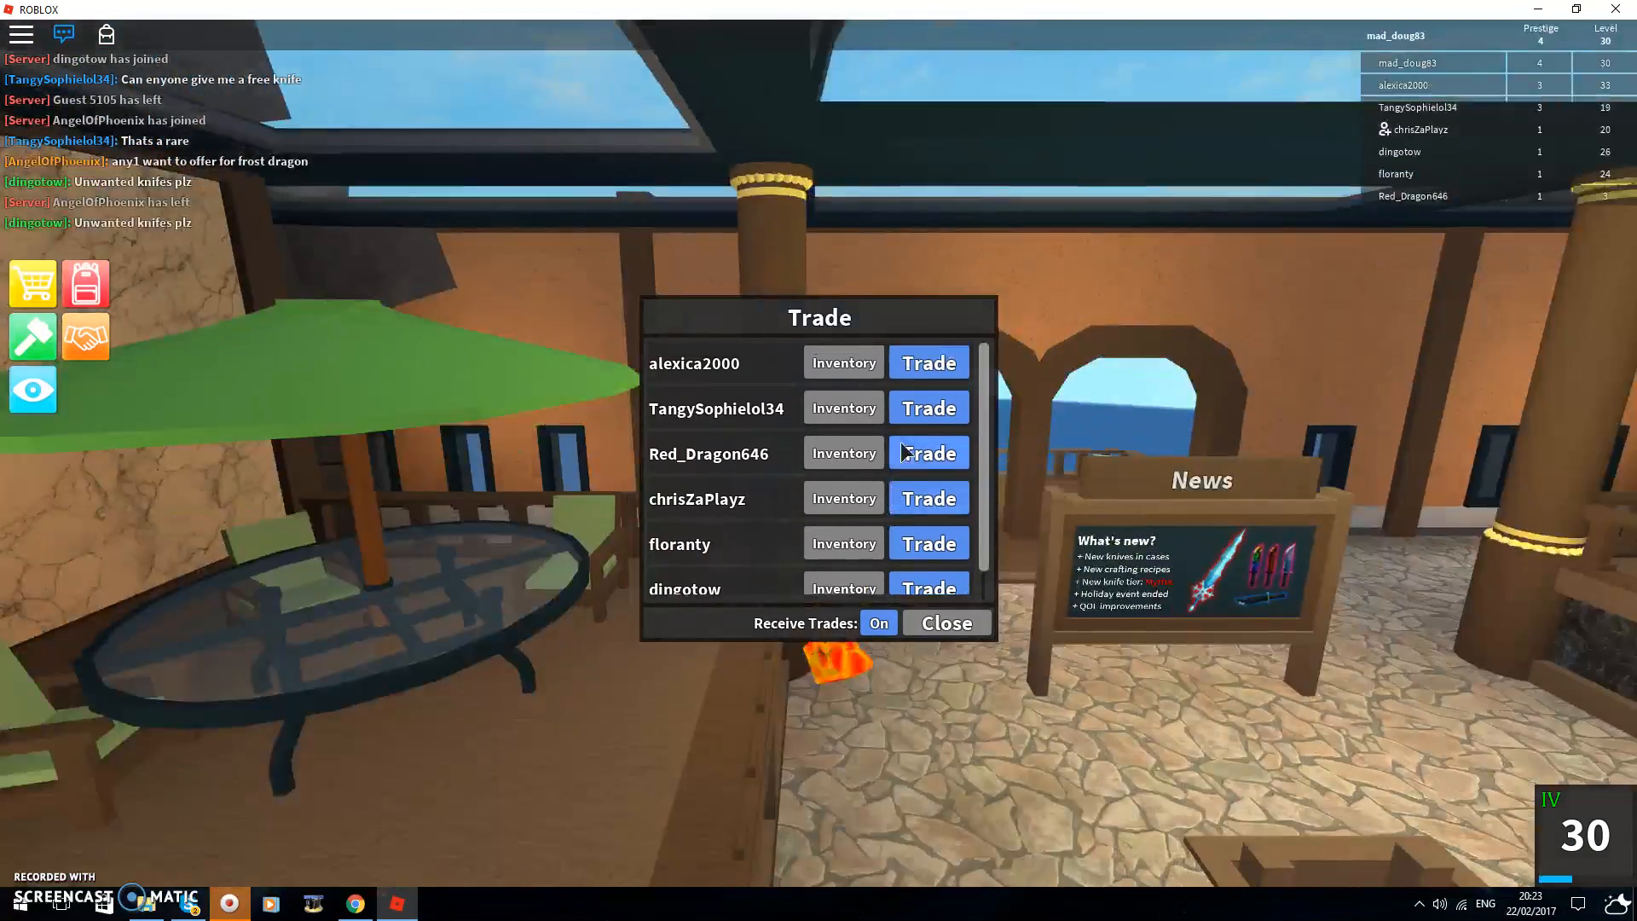
pyautogui.click(842, 362)
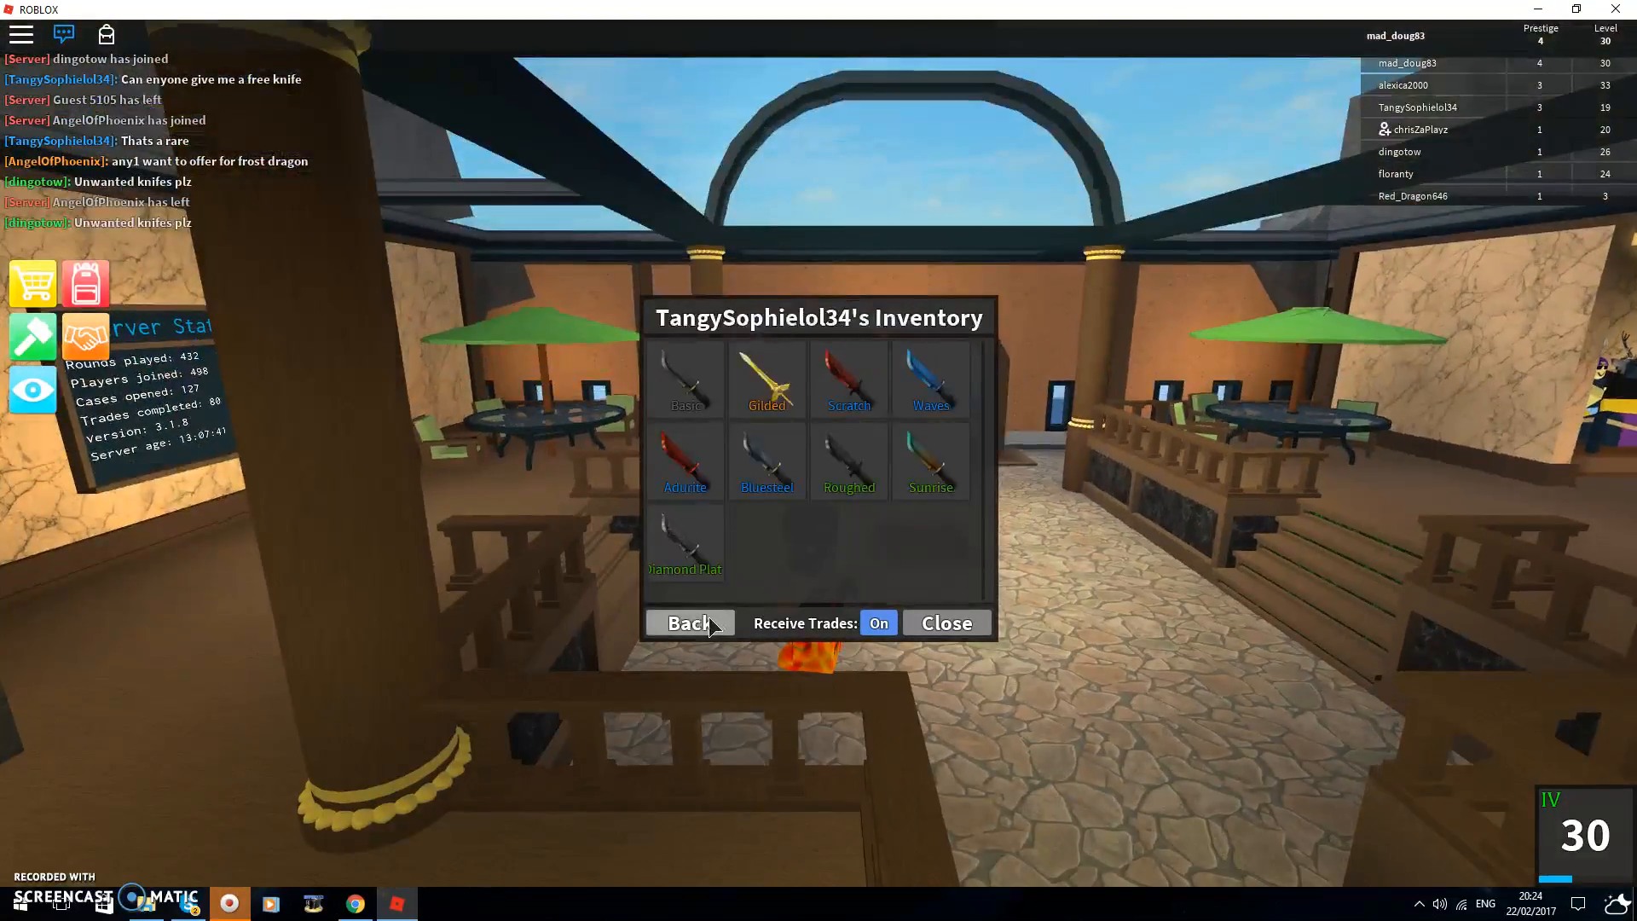
pyautogui.click(689, 623)
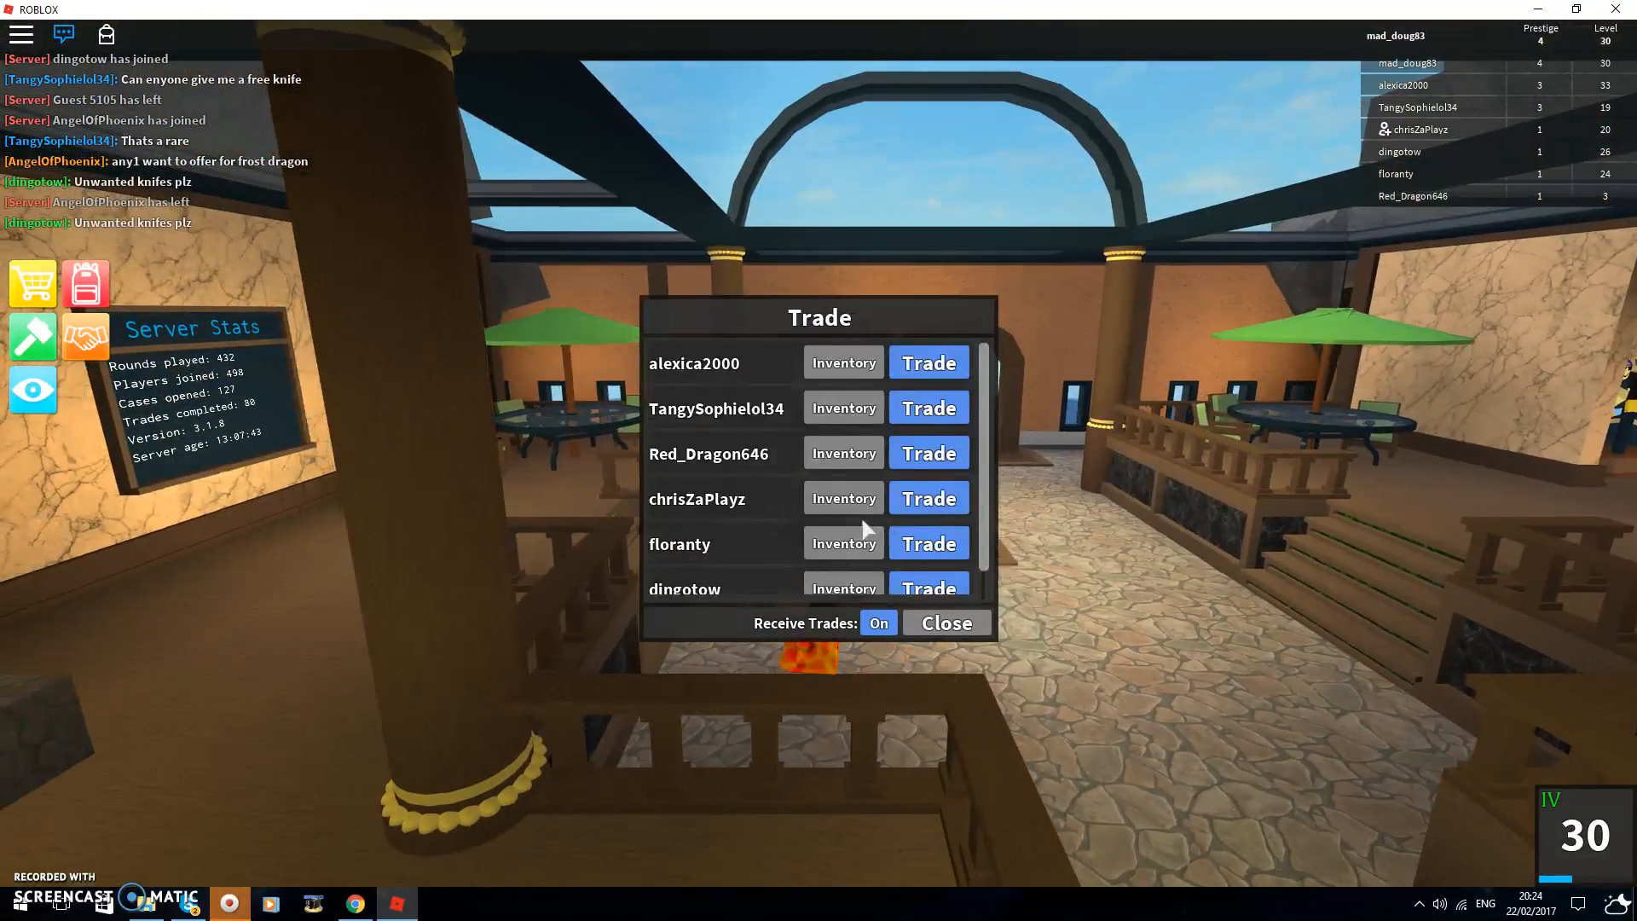
pyautogui.click(842, 542)
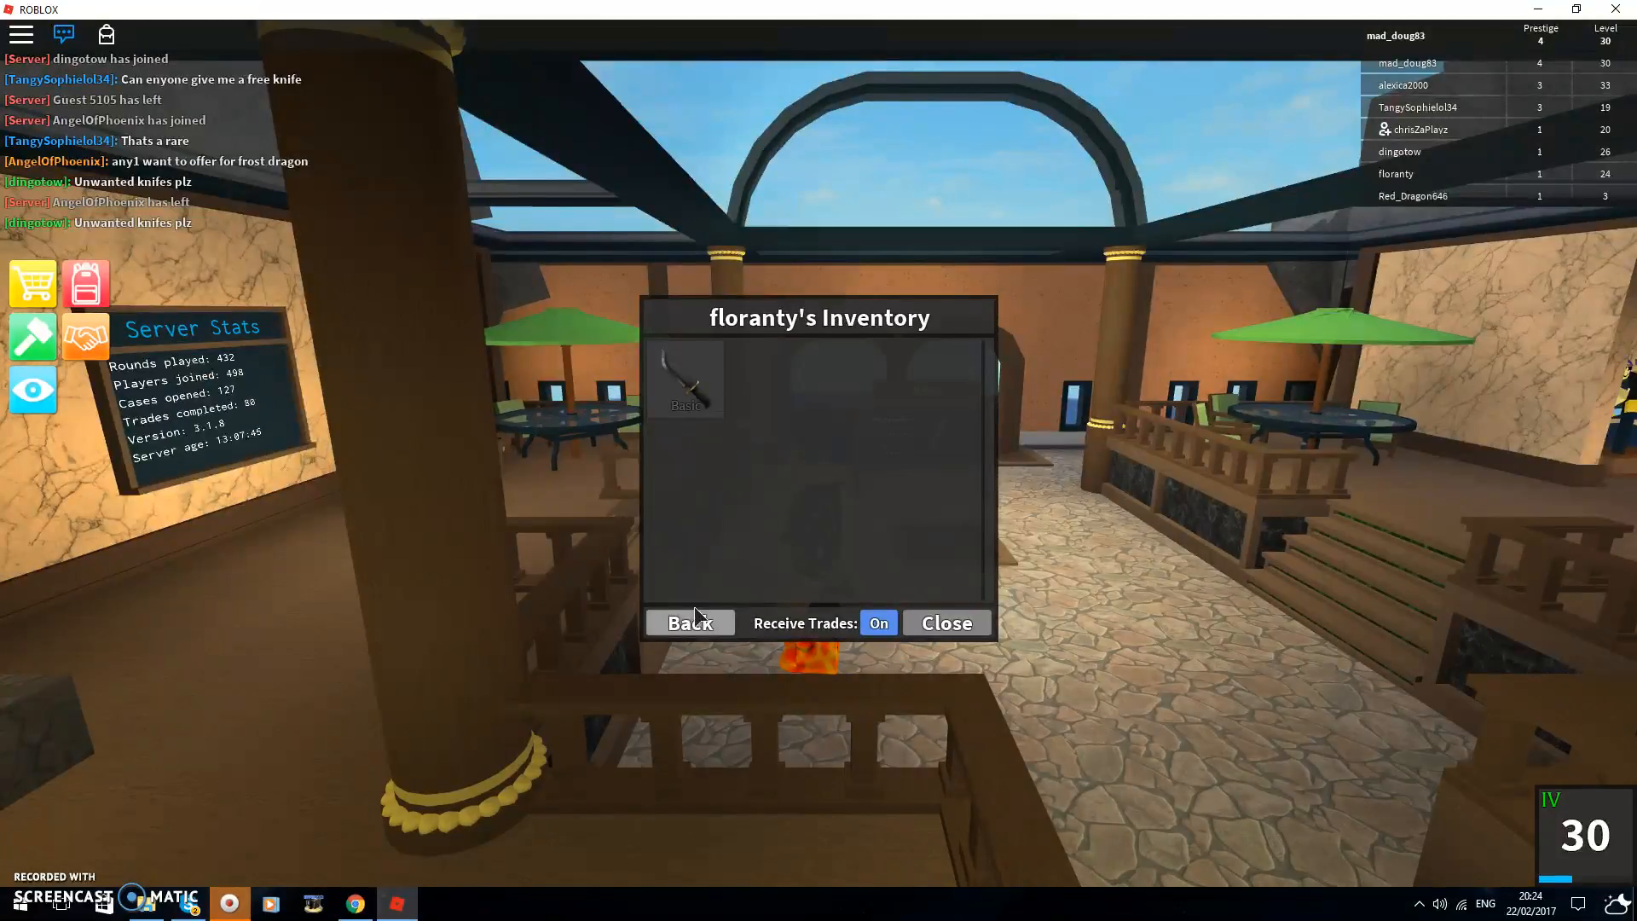
pyautogui.click(689, 623)
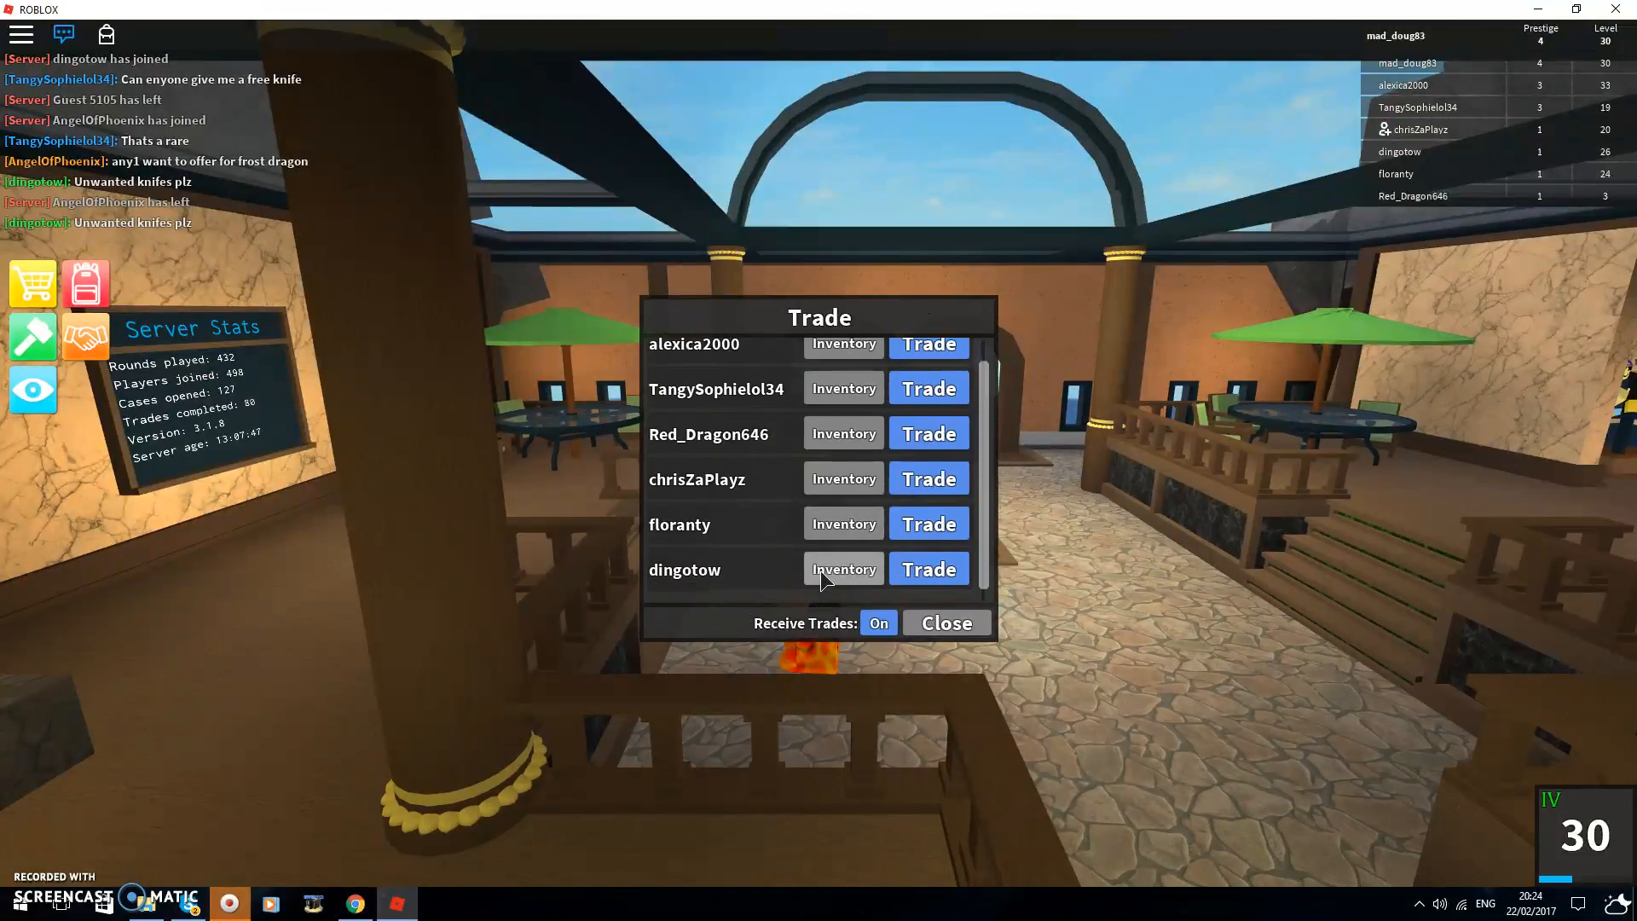
pyautogui.click(842, 569)
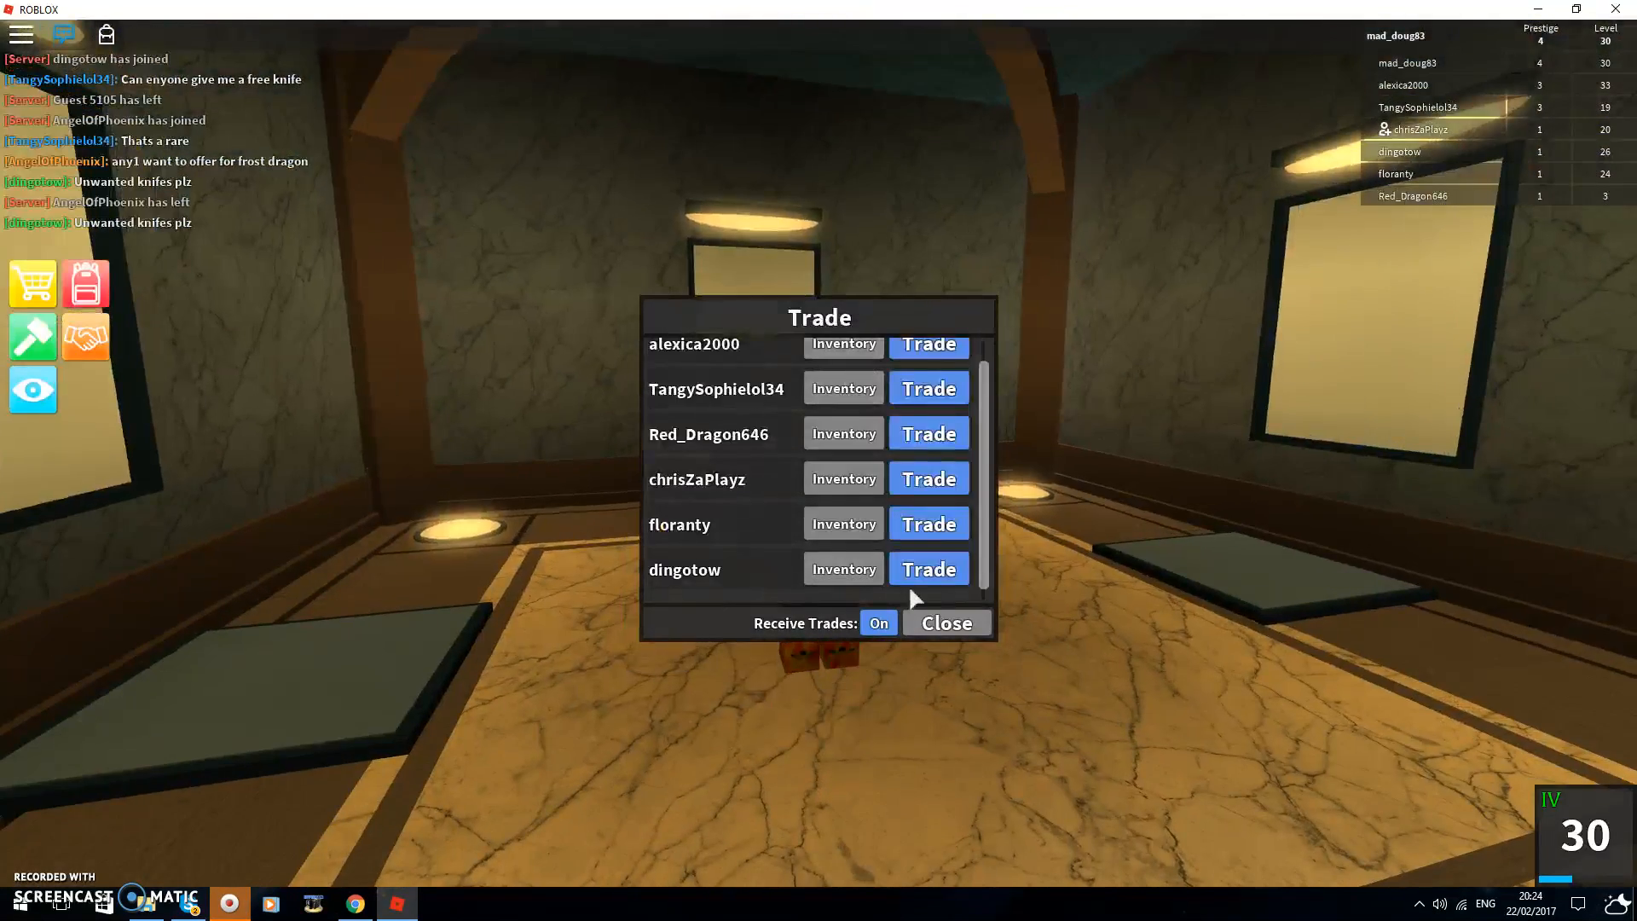
pyautogui.click(946, 623)
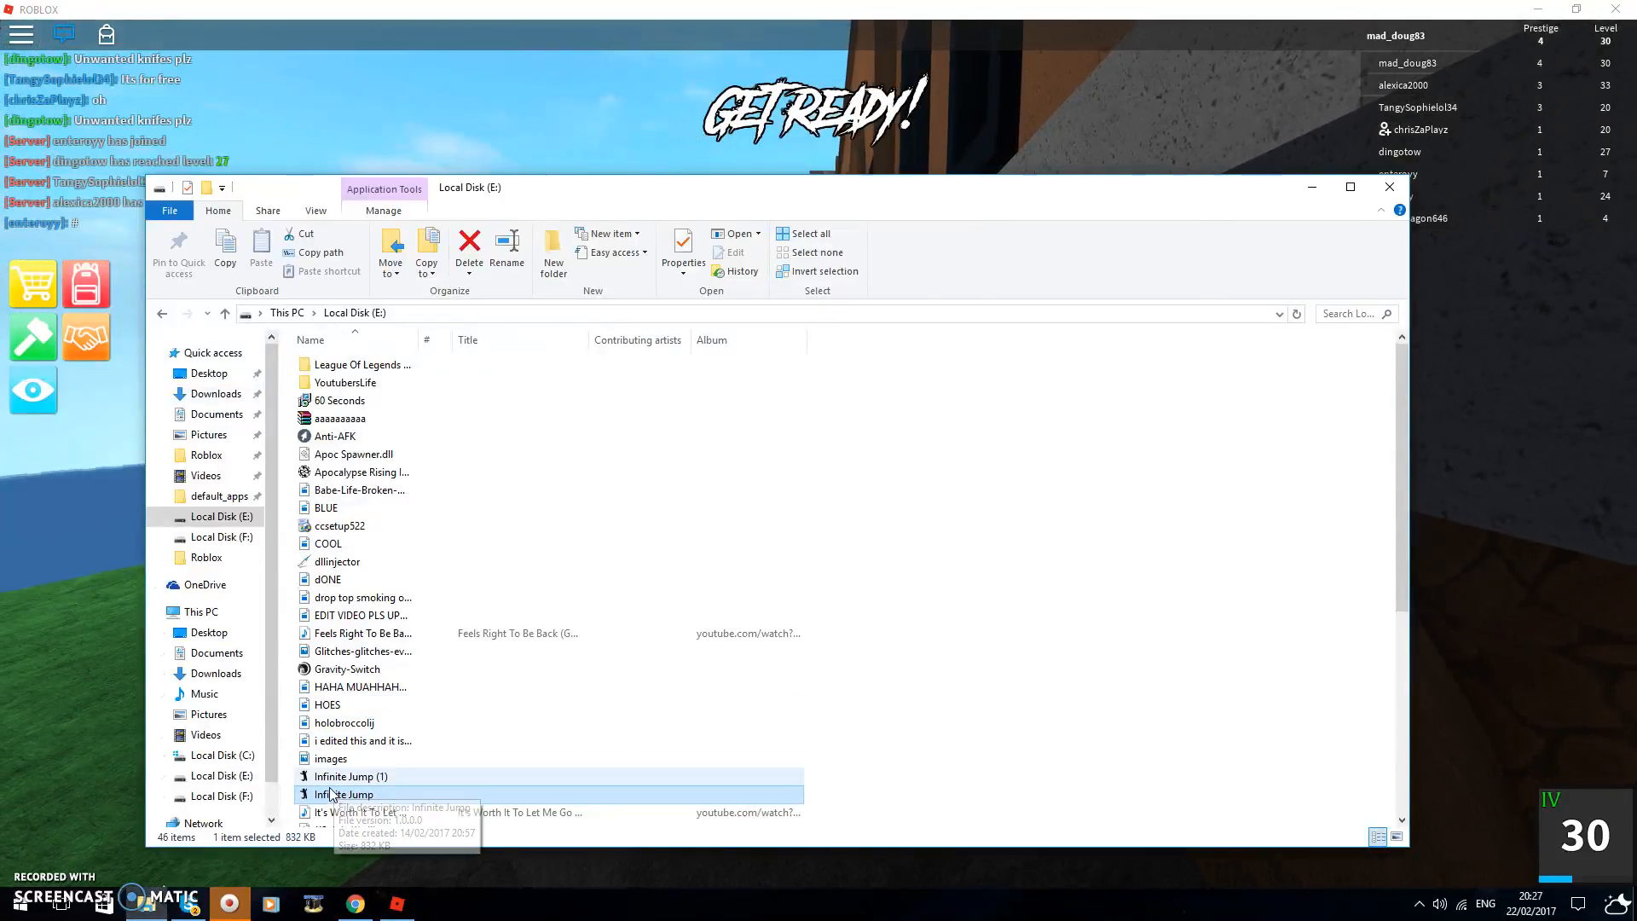
# Launch Infinite Jump from Local Disk (E:) and allow the unverified publisher to run
pyautogui.doubleClick(342, 795)
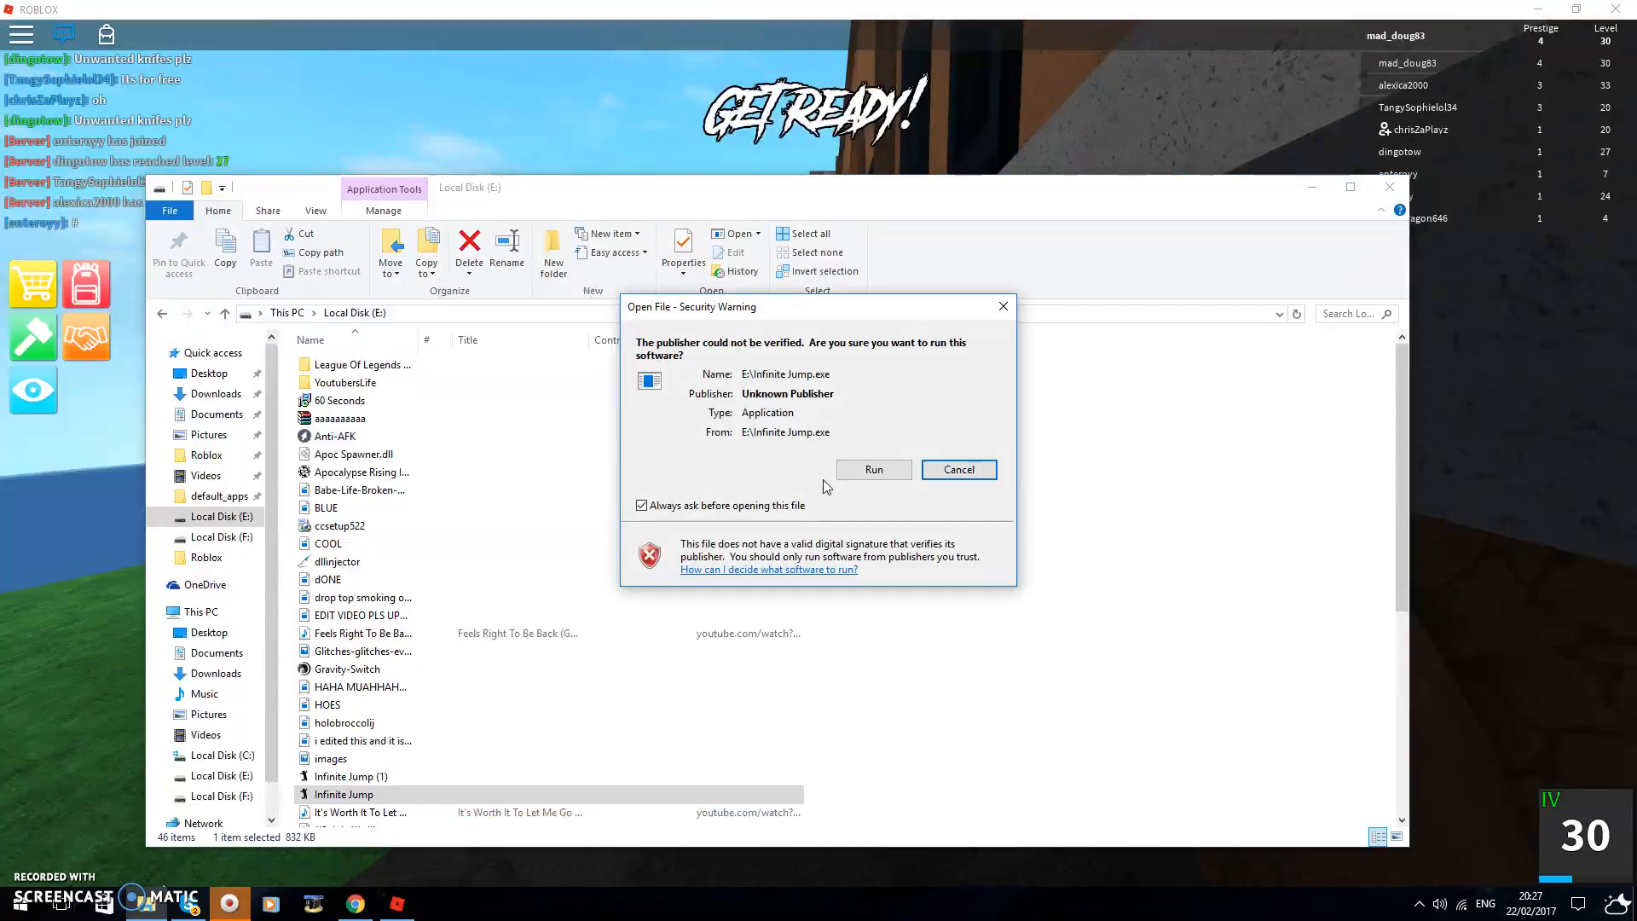
pyautogui.click(875, 469)
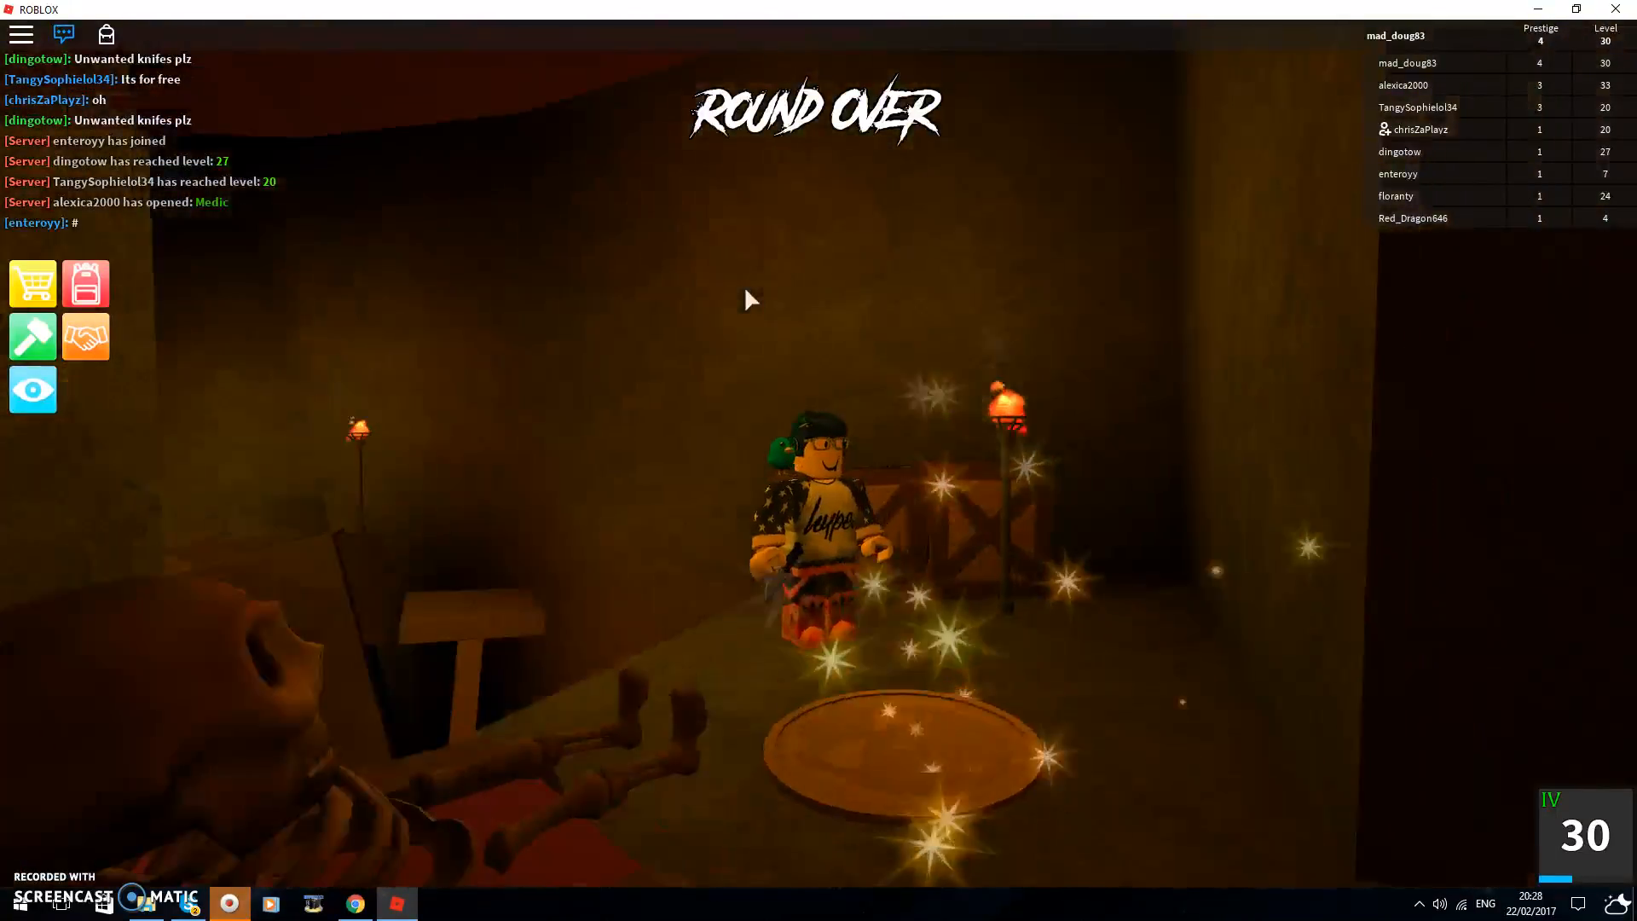
# Bring up the Shop listing tokens, knives, effects, radios, emotes and VIP
pyautogui.click(32, 283)
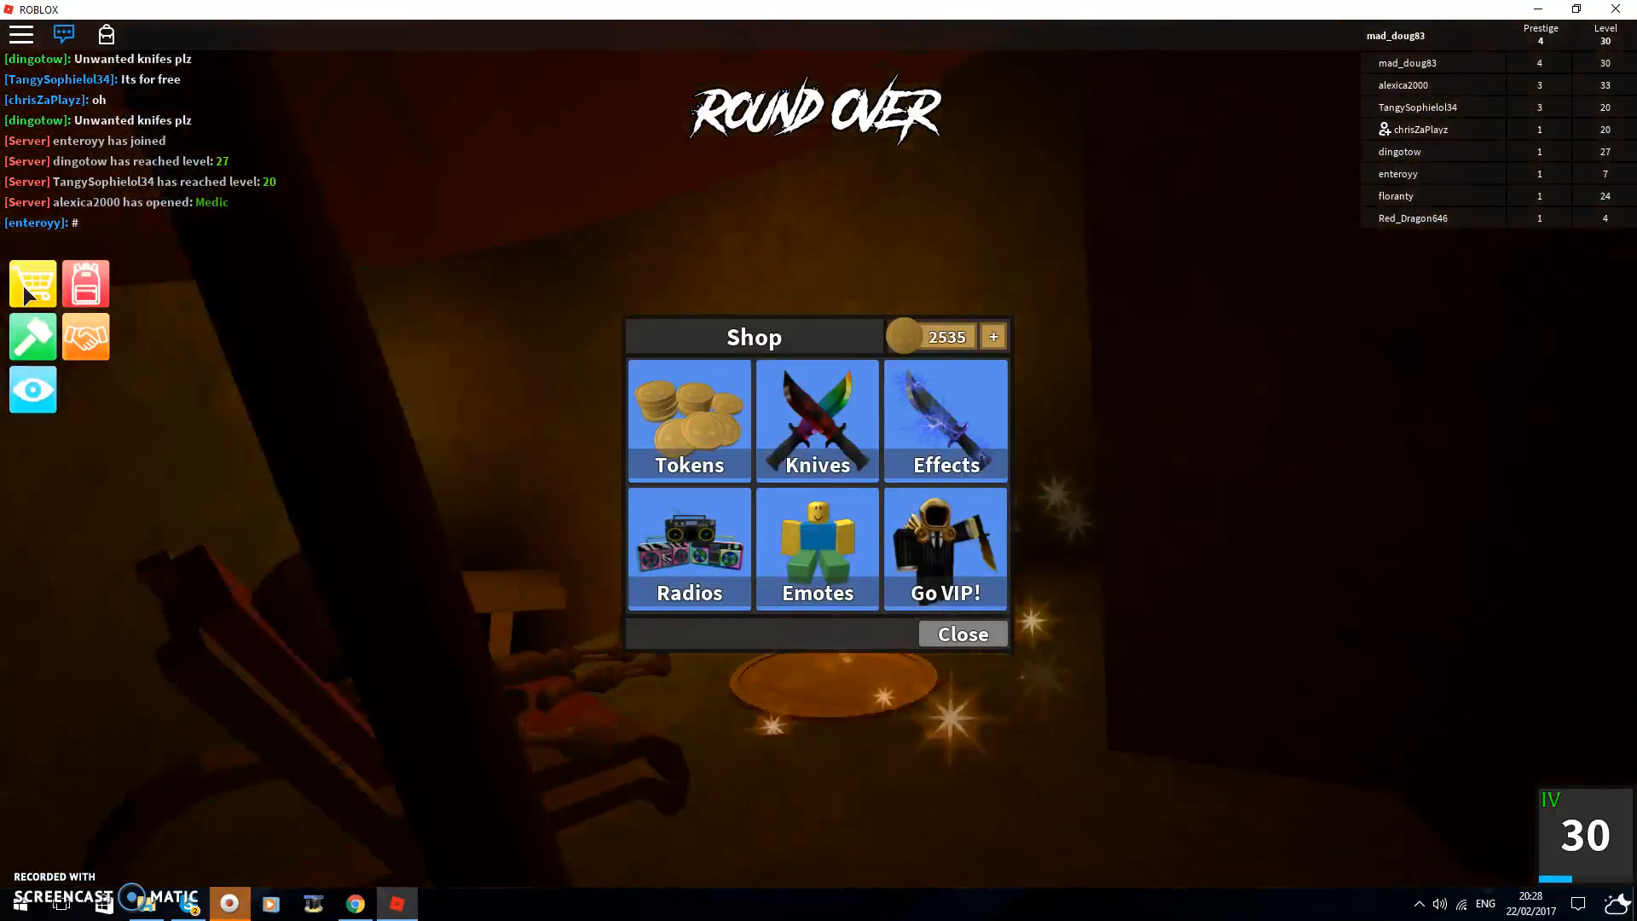